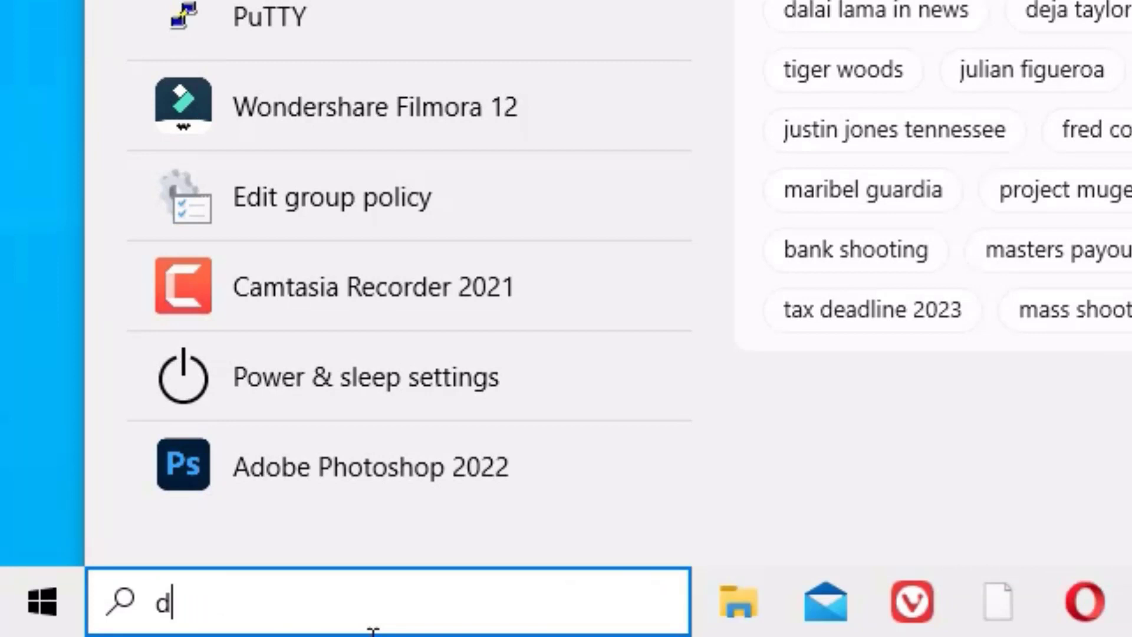
# Step: Search the Start menu for 'device manager' and launch Device Manager from the results
pyautogui.write('evice')
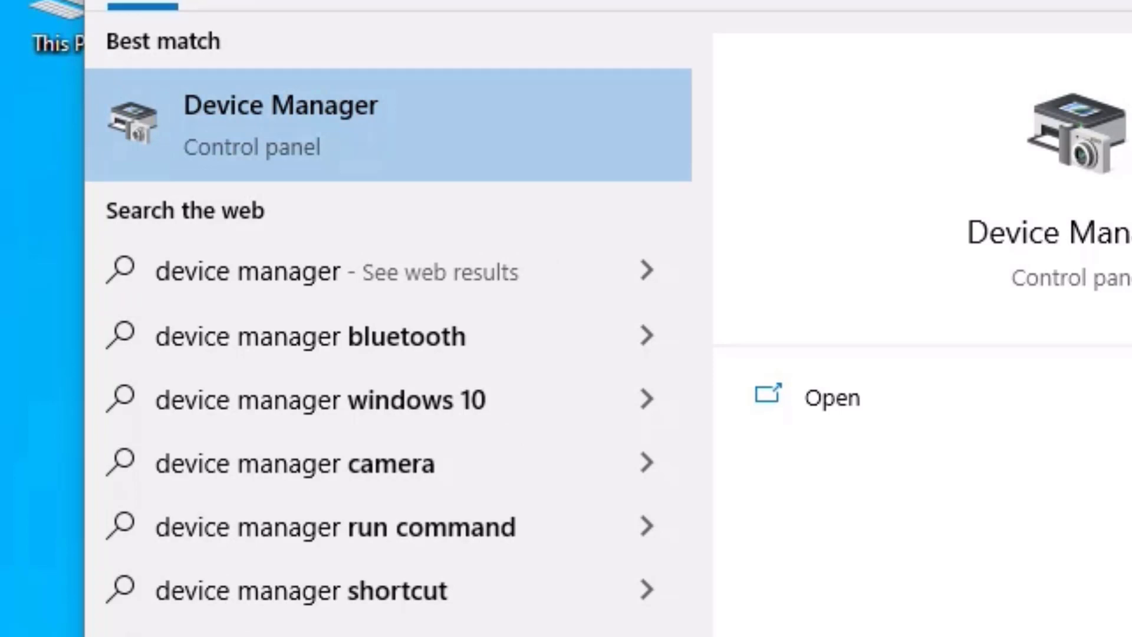
pyautogui.moveTo(408, 108)
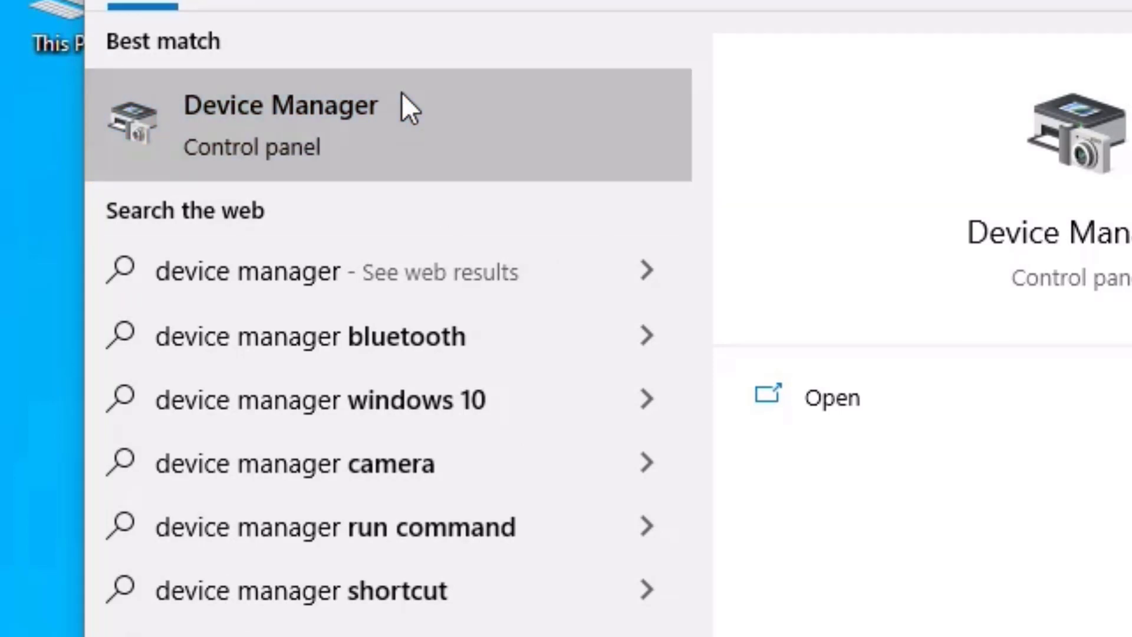
pyautogui.click(281, 123)
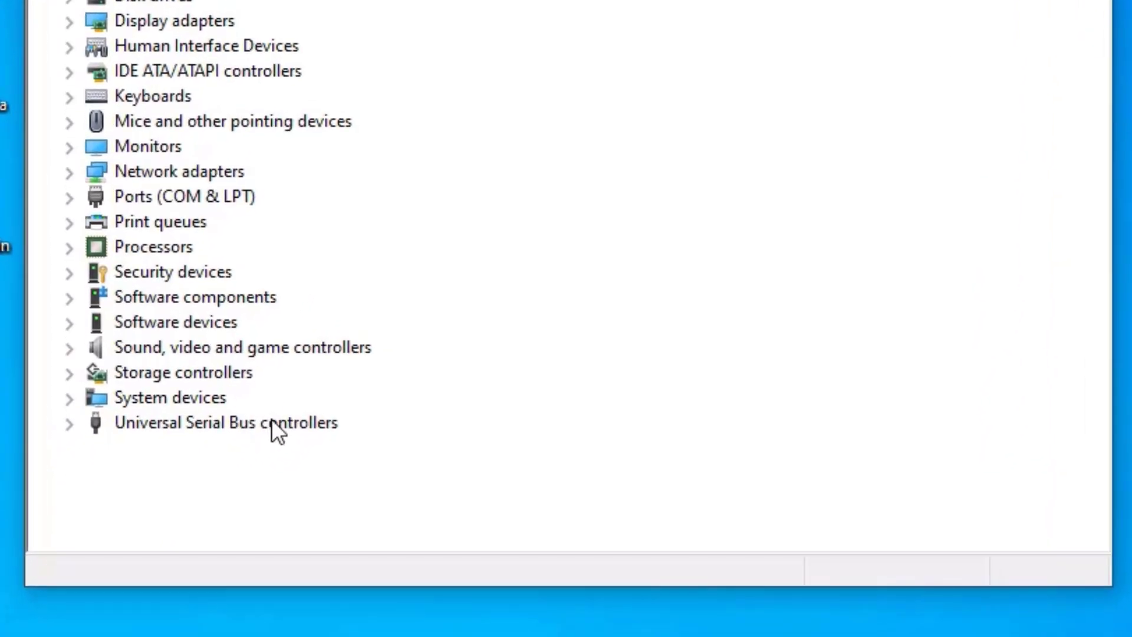
# Step: Expand Universal Serial Bus controllers and bring up the actions menu for USB Mass Storage Device
pyautogui.click(69, 422)
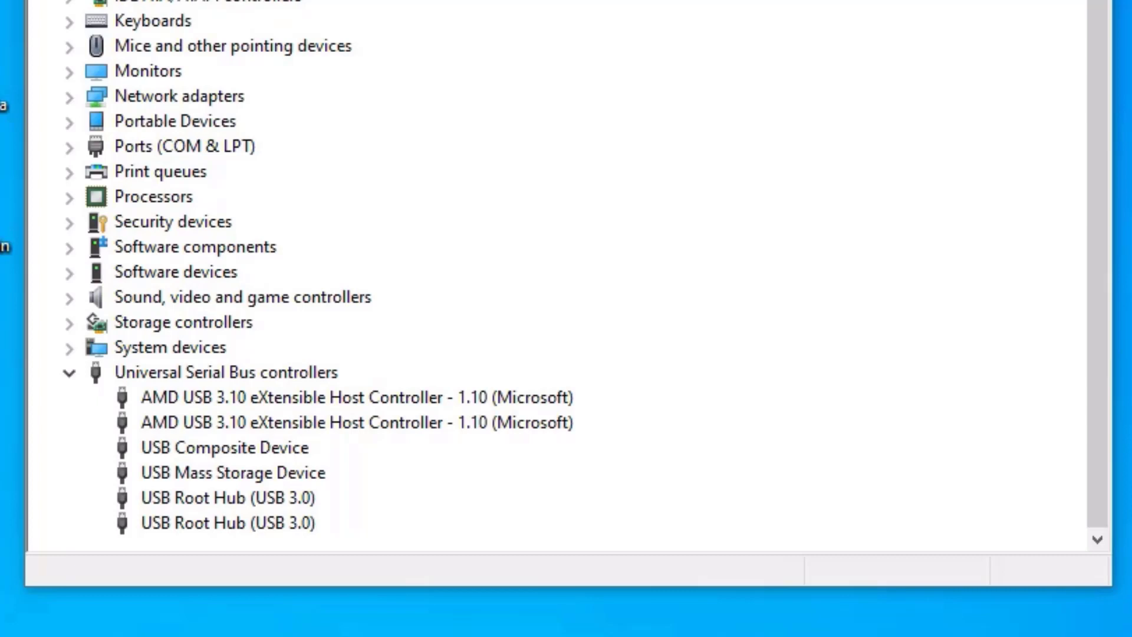
pyautogui.moveTo(230, 505)
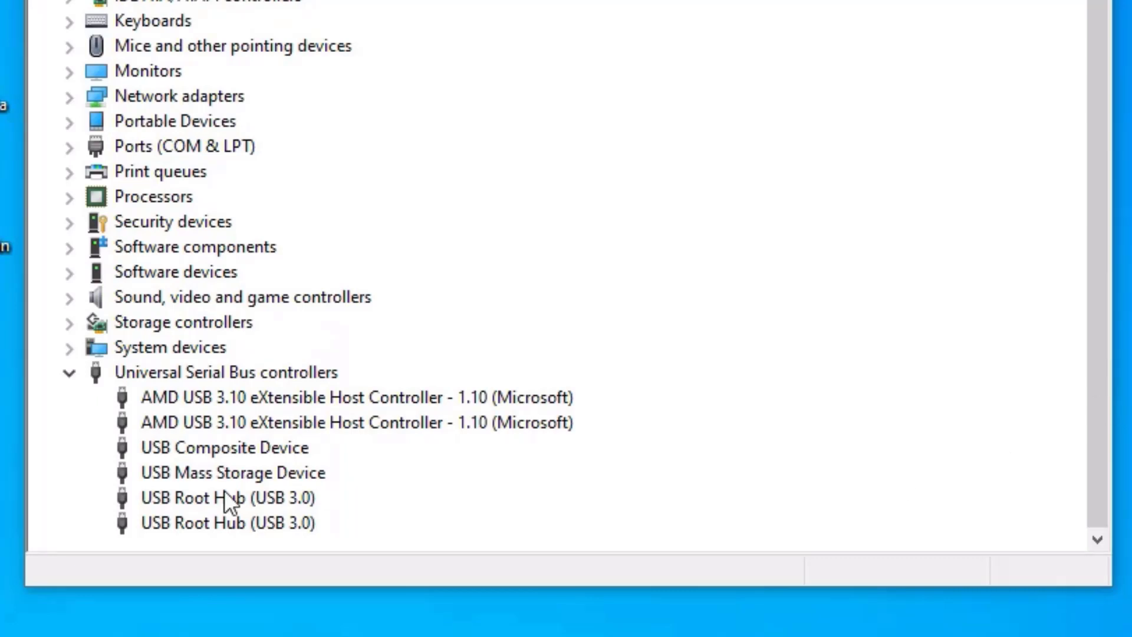
pyautogui.click(232, 471)
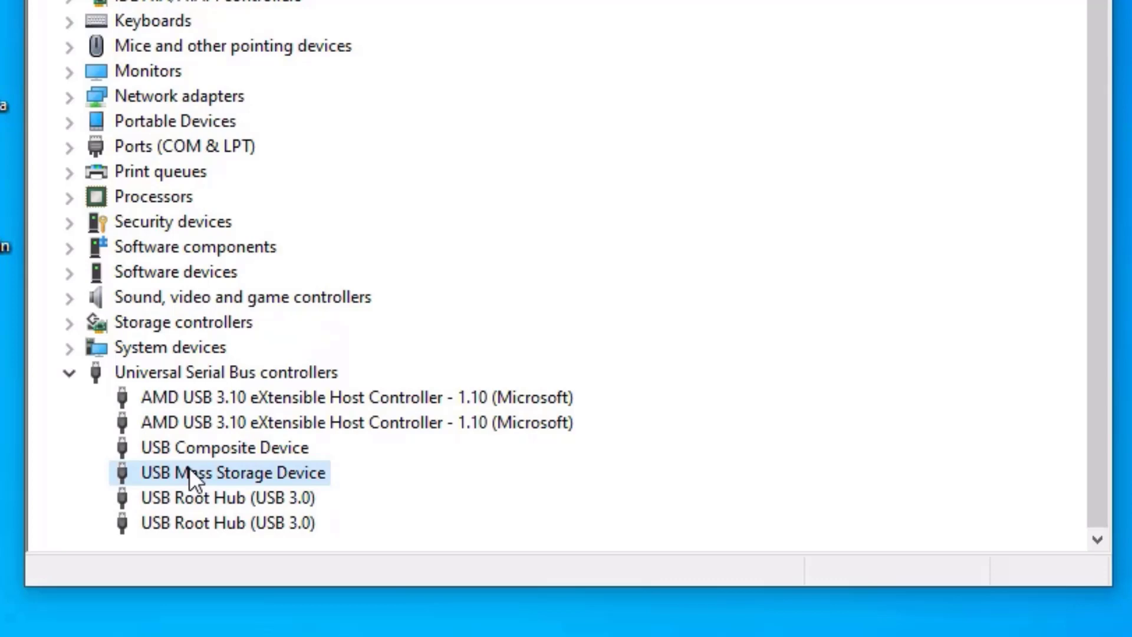
pyautogui.rightClick(233, 471)
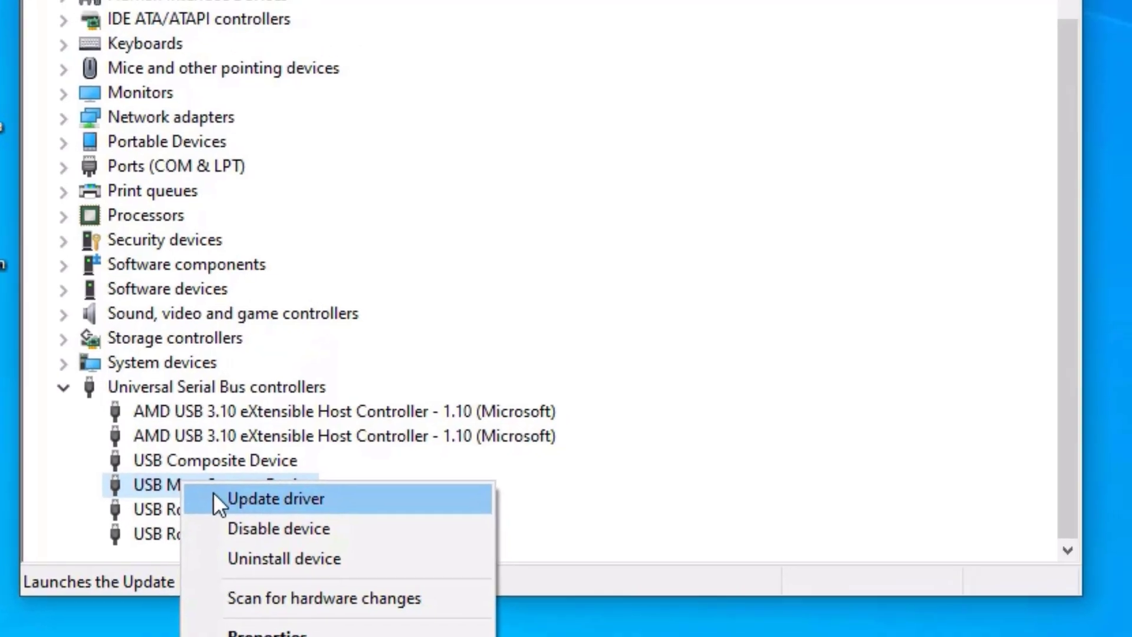
# Step: Reinstall the USB Mass Storage Device model via Browse my computer / Let me pick, then close the success notice
pyautogui.click(276, 497)
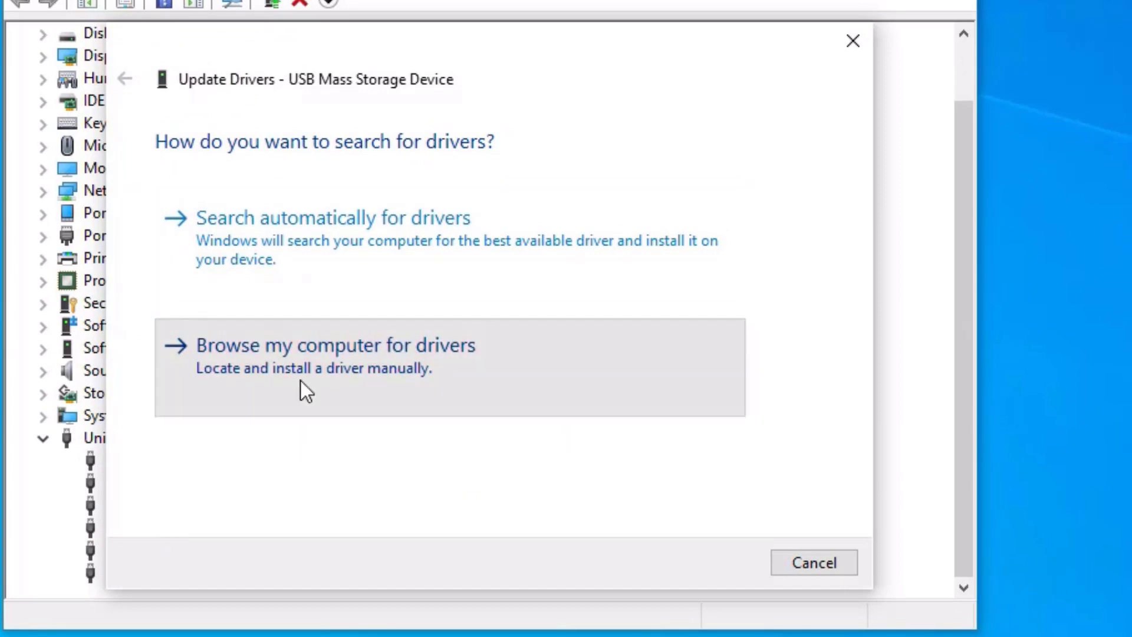
pyautogui.click(334, 344)
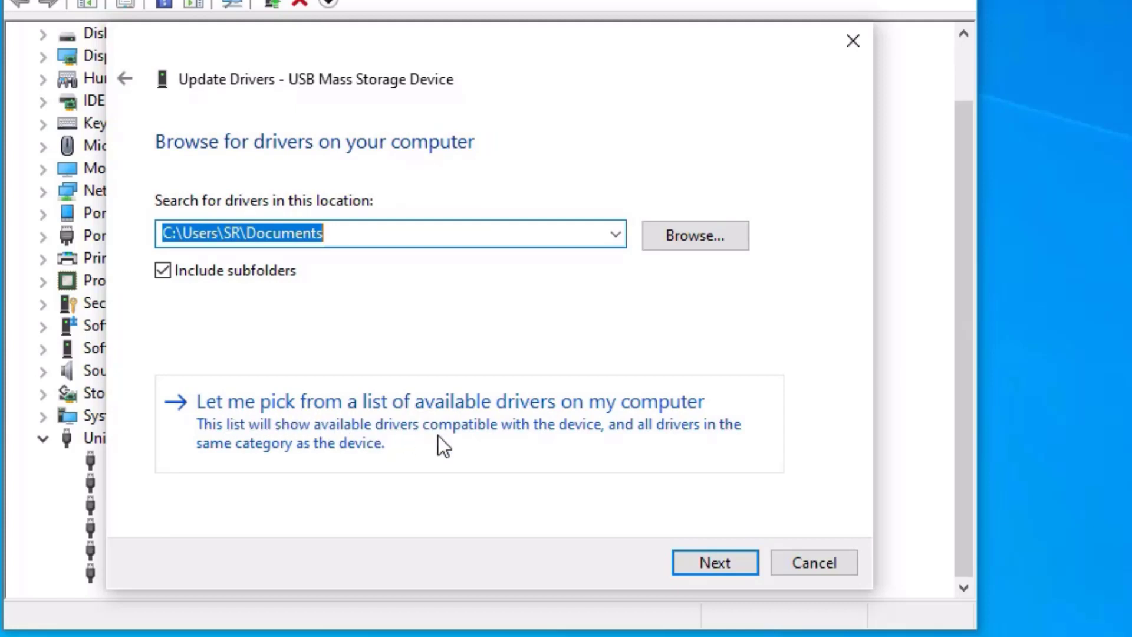
pyautogui.click(442, 402)
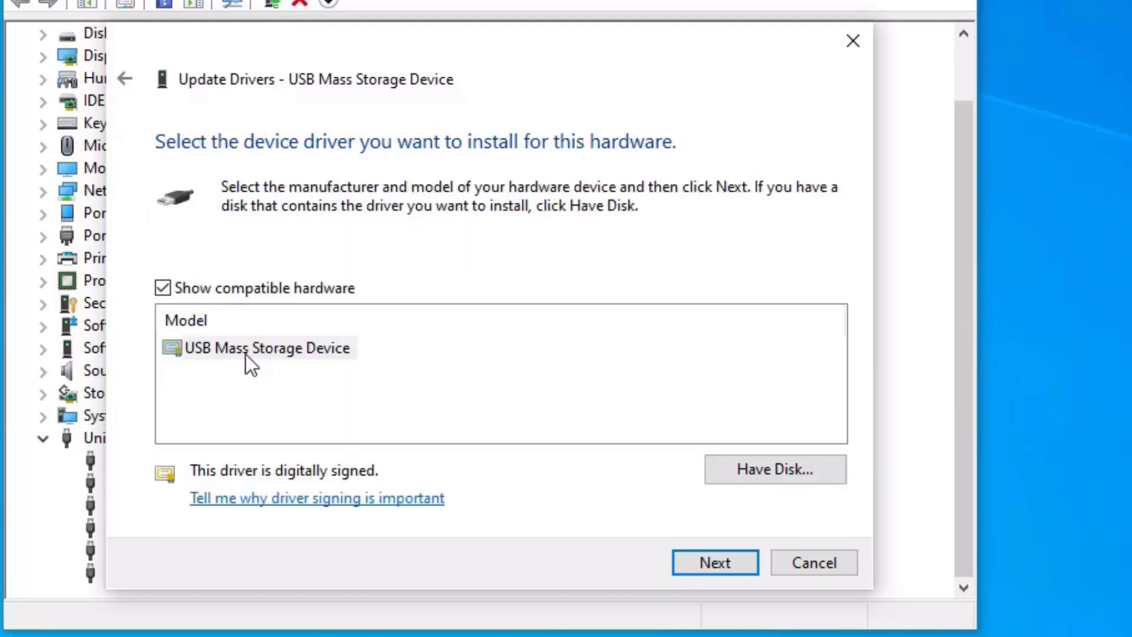
pyautogui.click(267, 347)
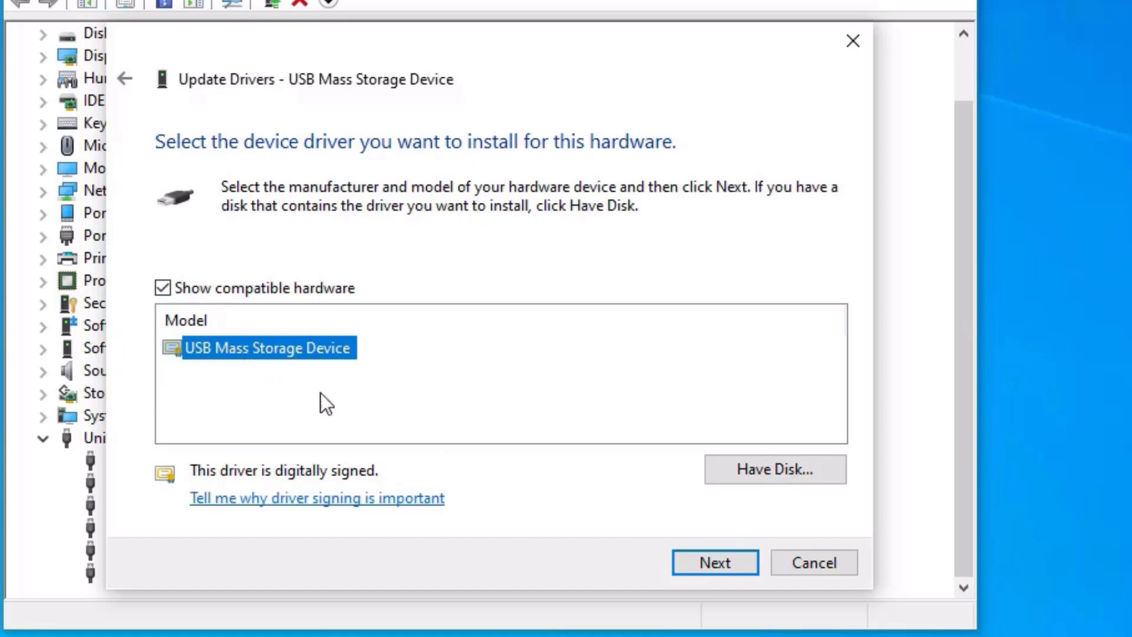
pyautogui.click(715, 562)
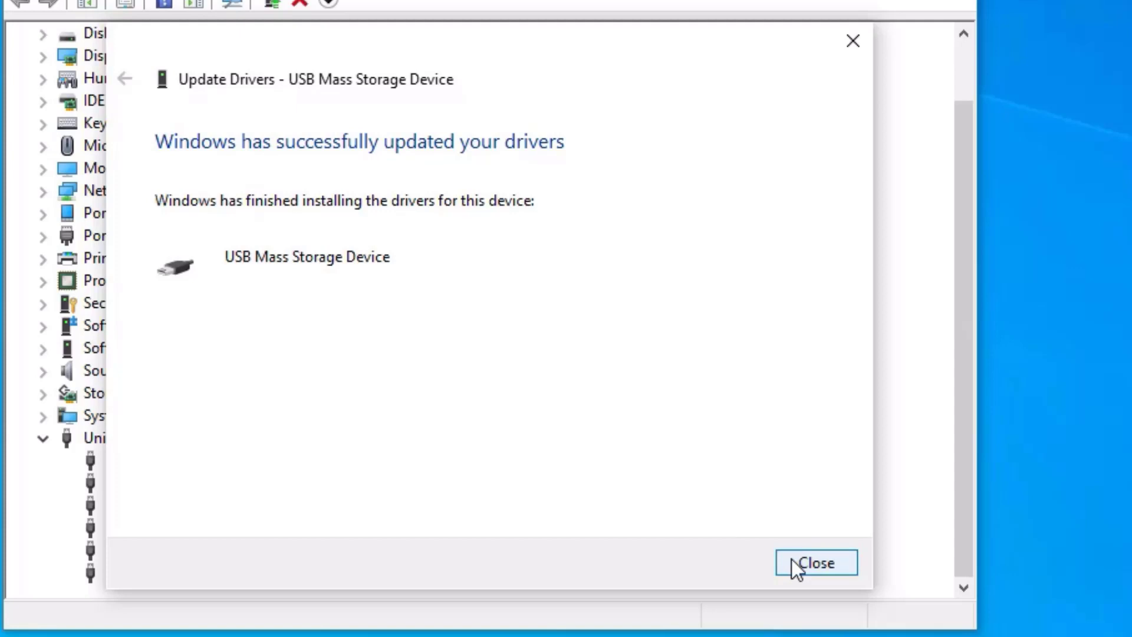
pyautogui.click(814, 563)
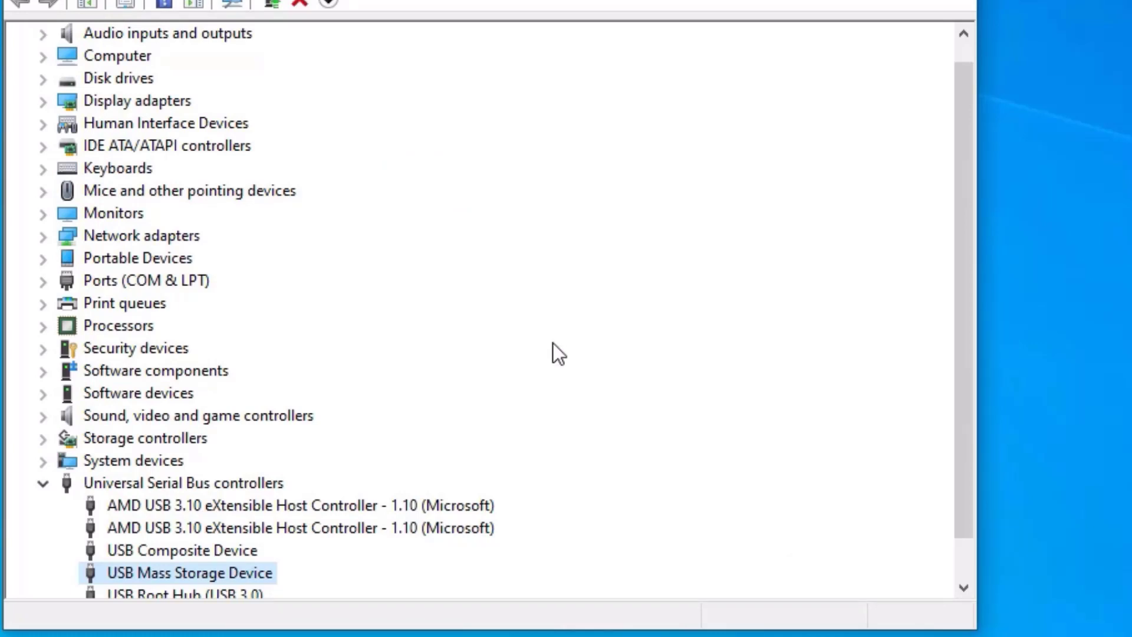
pyautogui.scroll(-3)
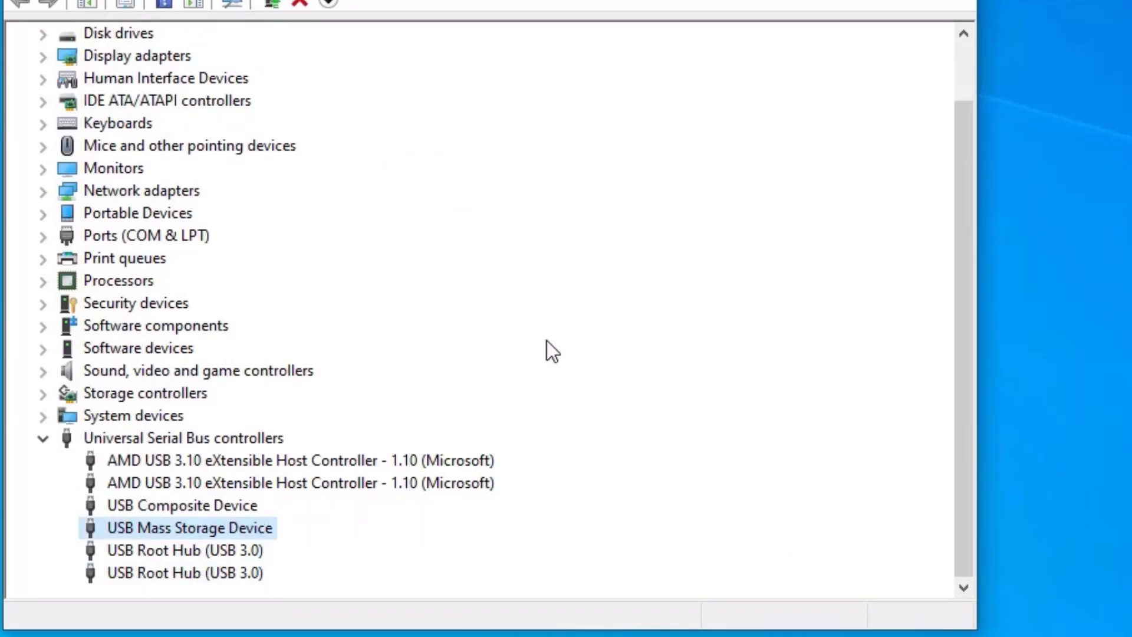
pyautogui.moveTo(137, 422)
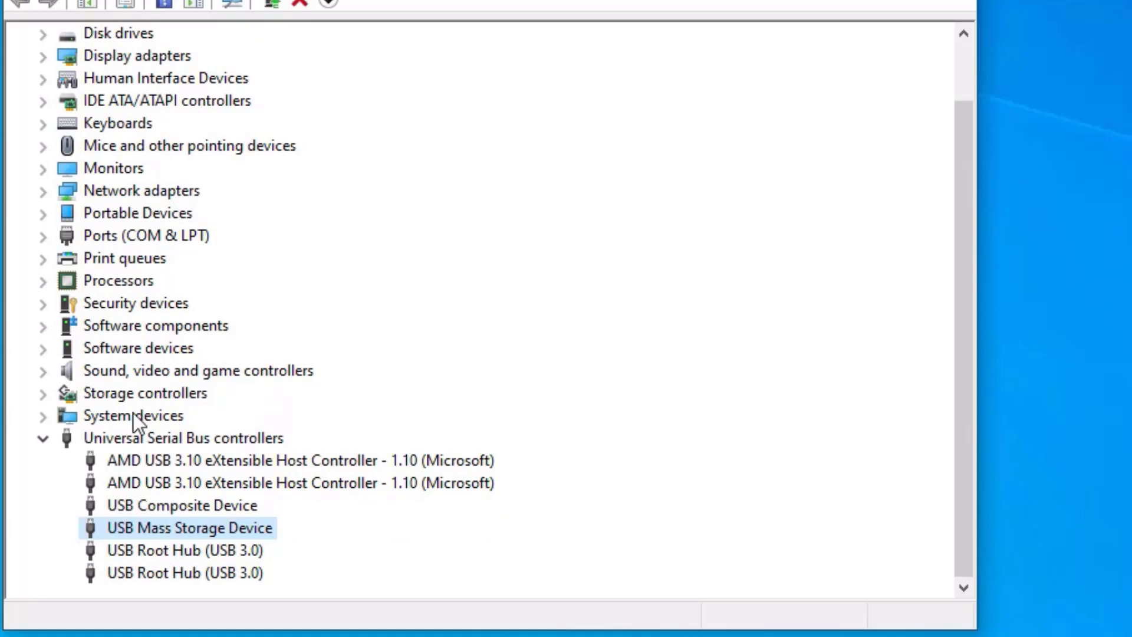
pyautogui.moveTo(313, 366)
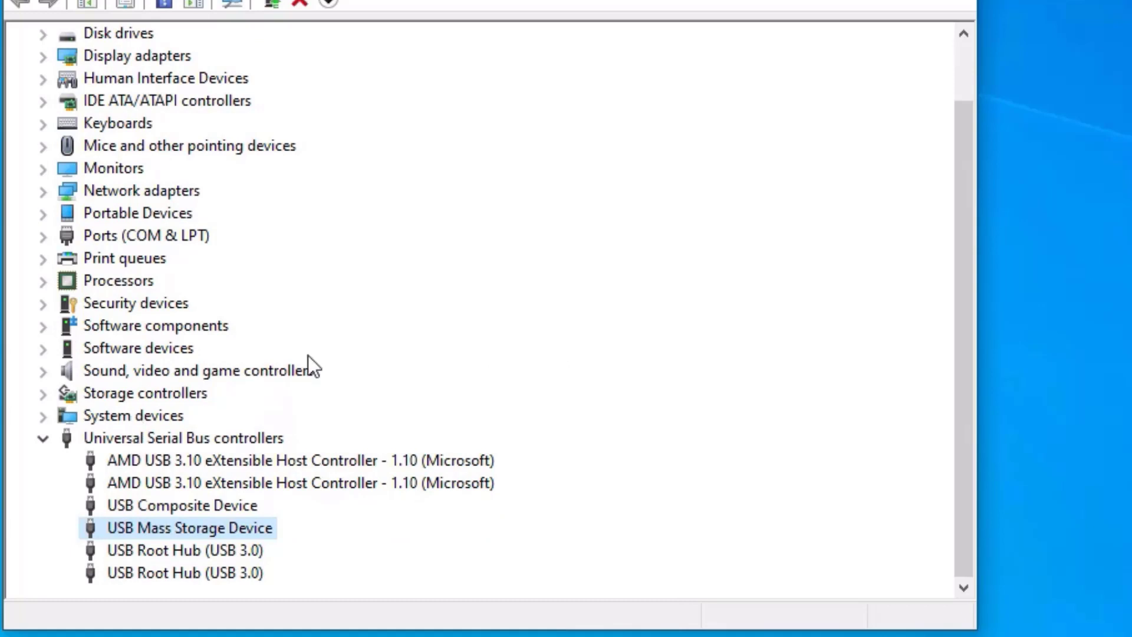
pyautogui.click(184, 437)
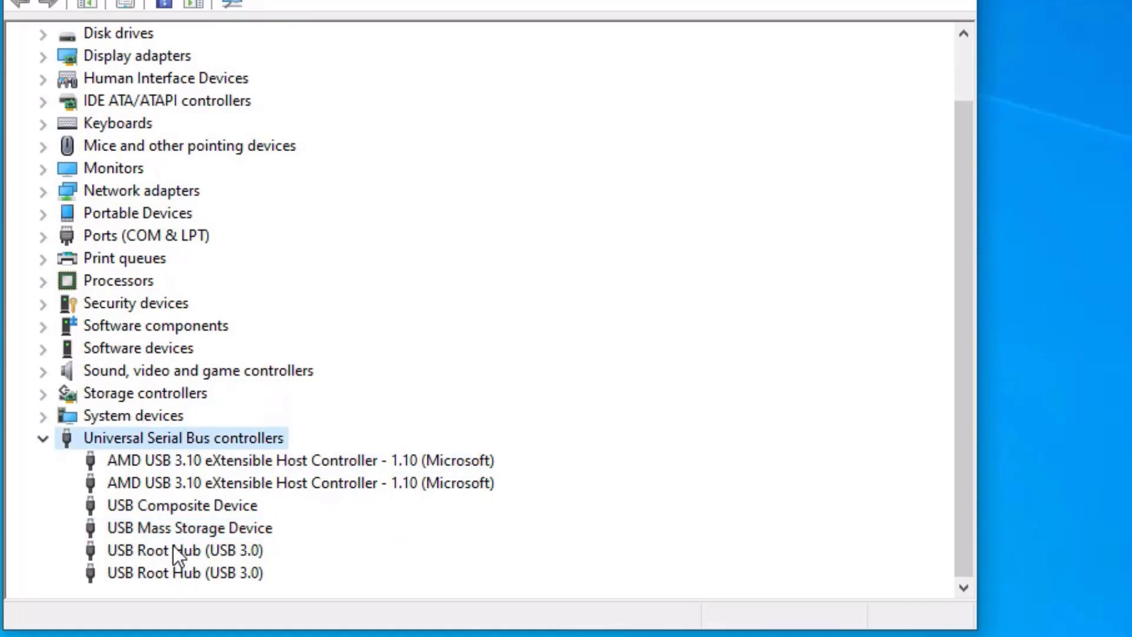
pyautogui.click(188, 528)
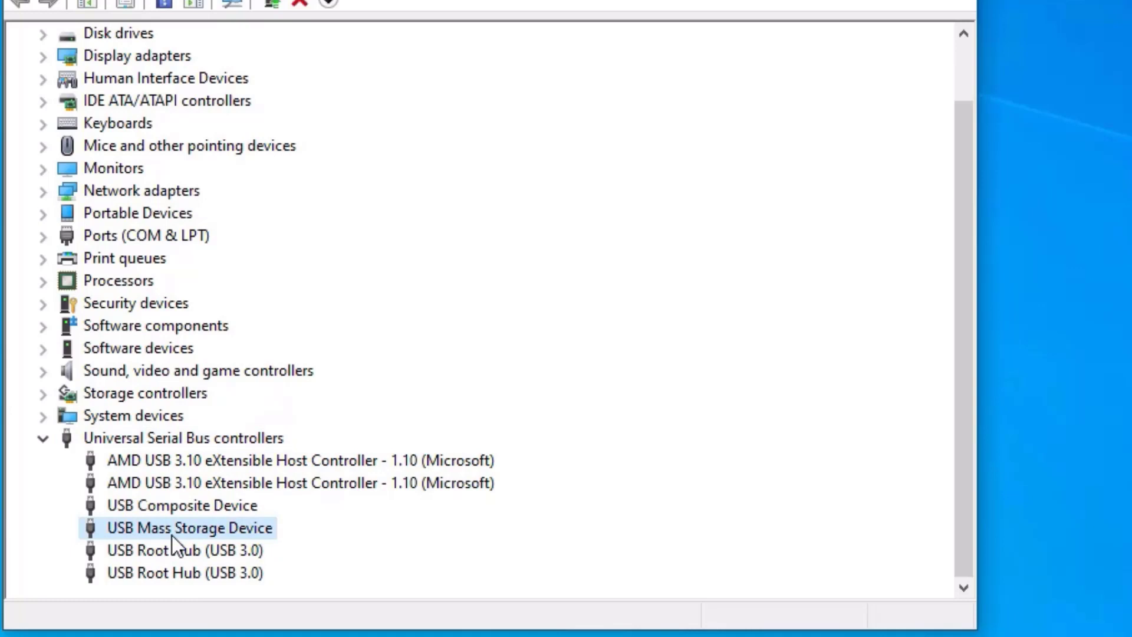
# Step: Uninstall USB Mass Storage Device from its context menu and confirm the removal warning
pyautogui.rightClick(189, 527)
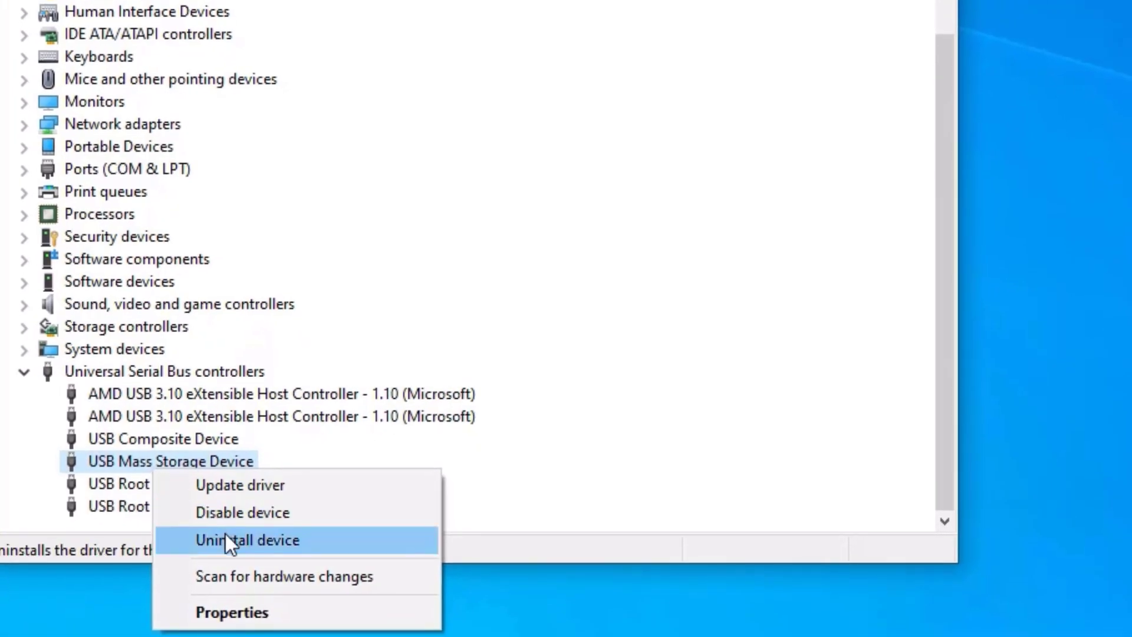
pyautogui.moveTo(258, 565)
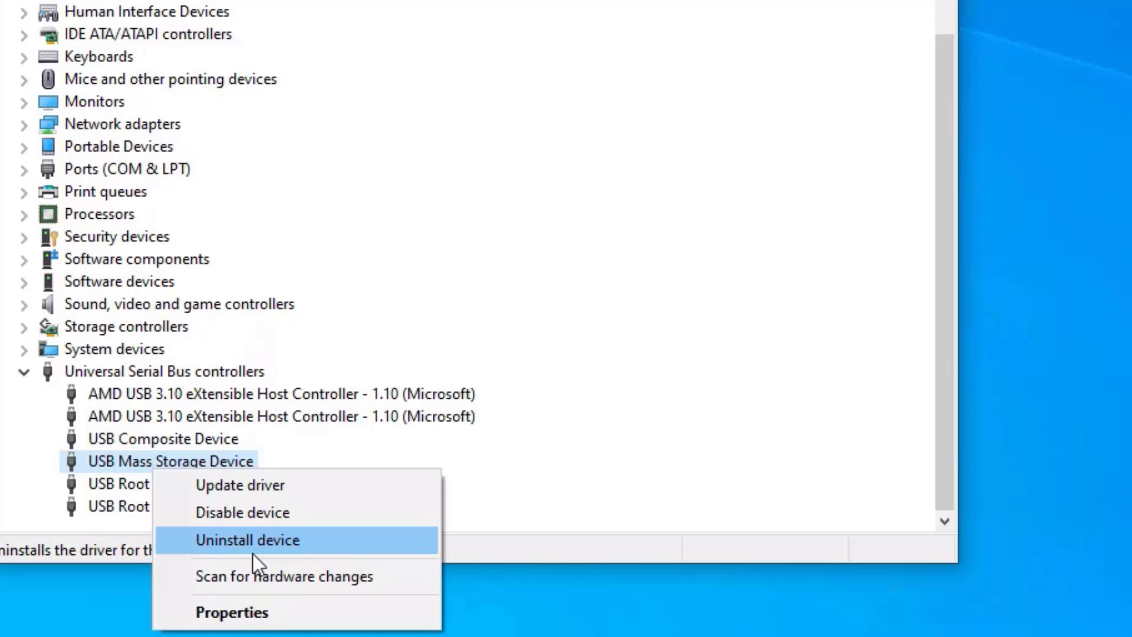
pyautogui.click(247, 539)
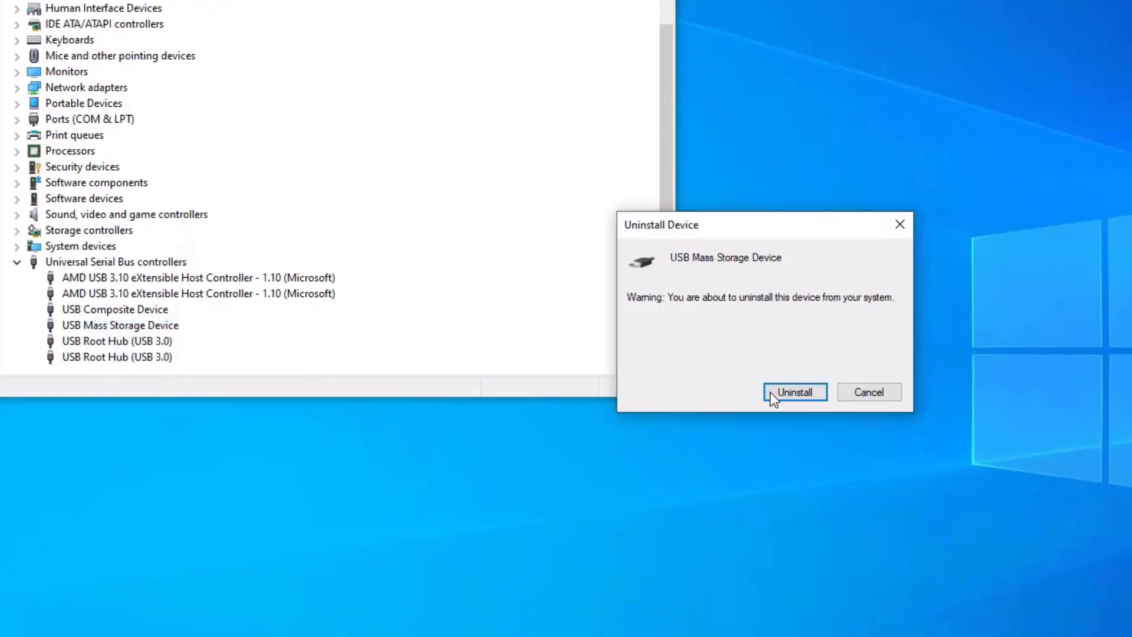
pyautogui.click(794, 391)
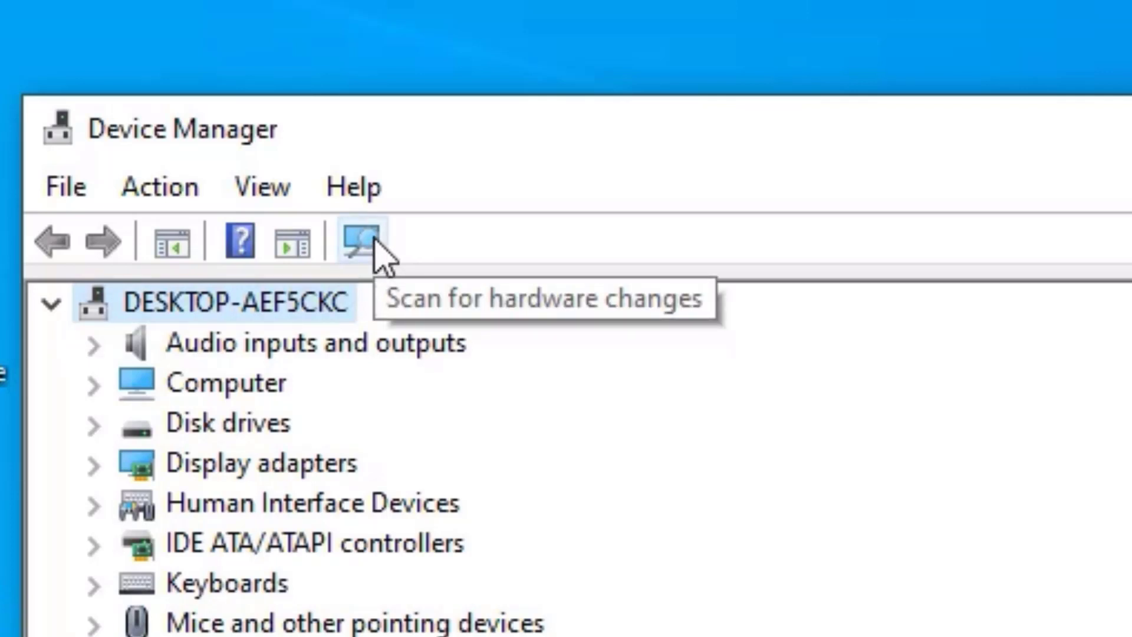
# Step: Run Scan for hardware changes and select the re-detected USB Mass Storage Device
pyautogui.click(357, 240)
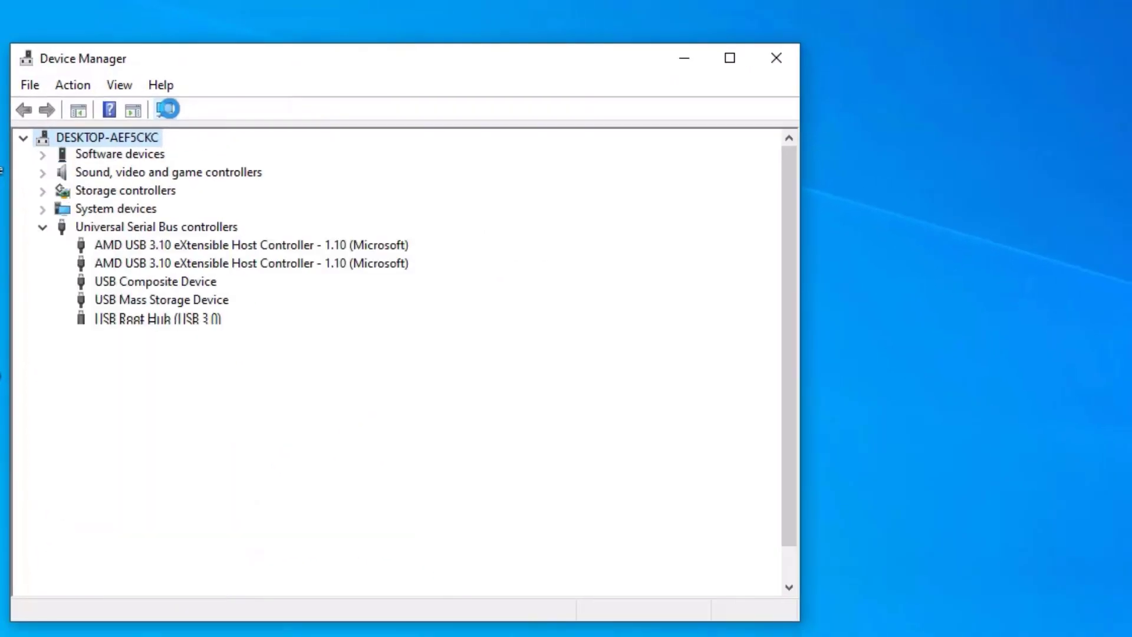
pyautogui.click(166, 108)
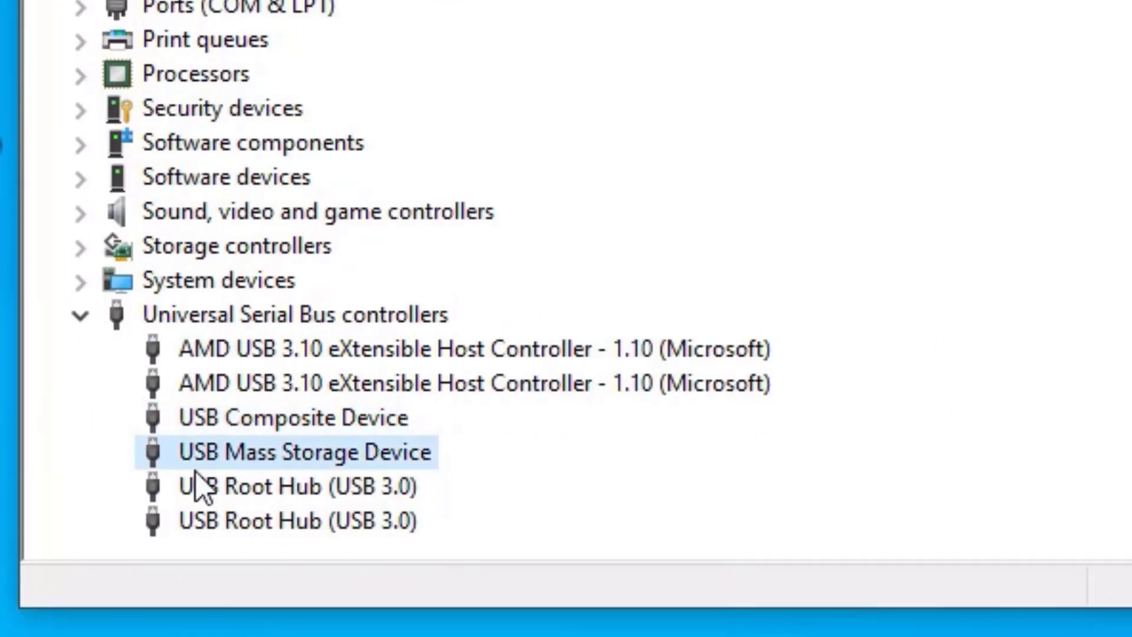
pyautogui.moveTo(439, 480)
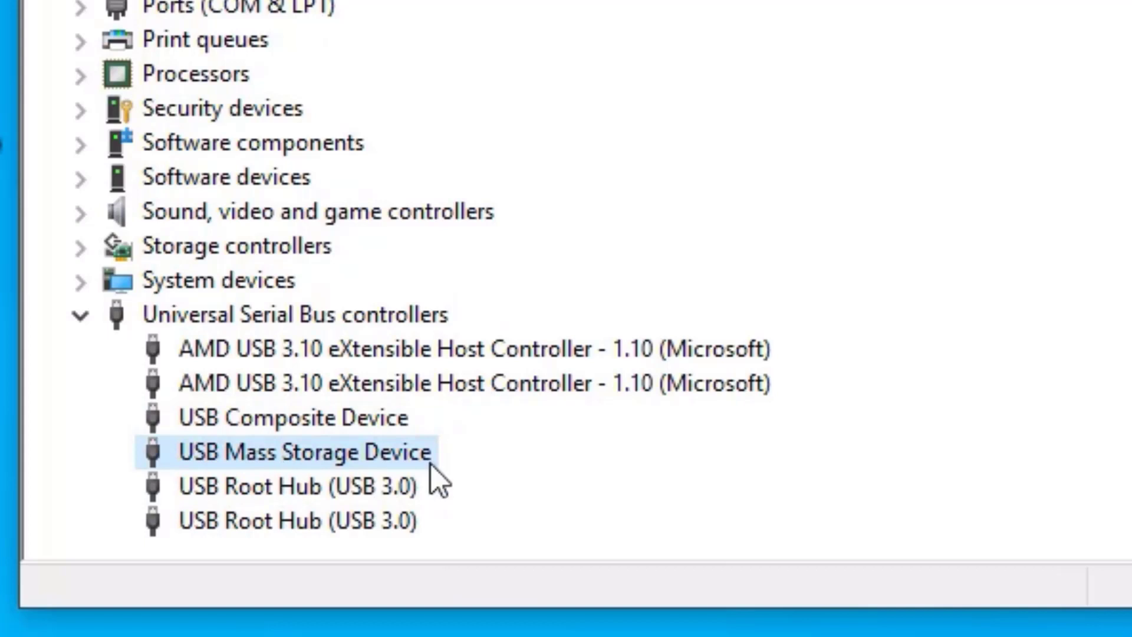
pyautogui.moveTo(482, 579)
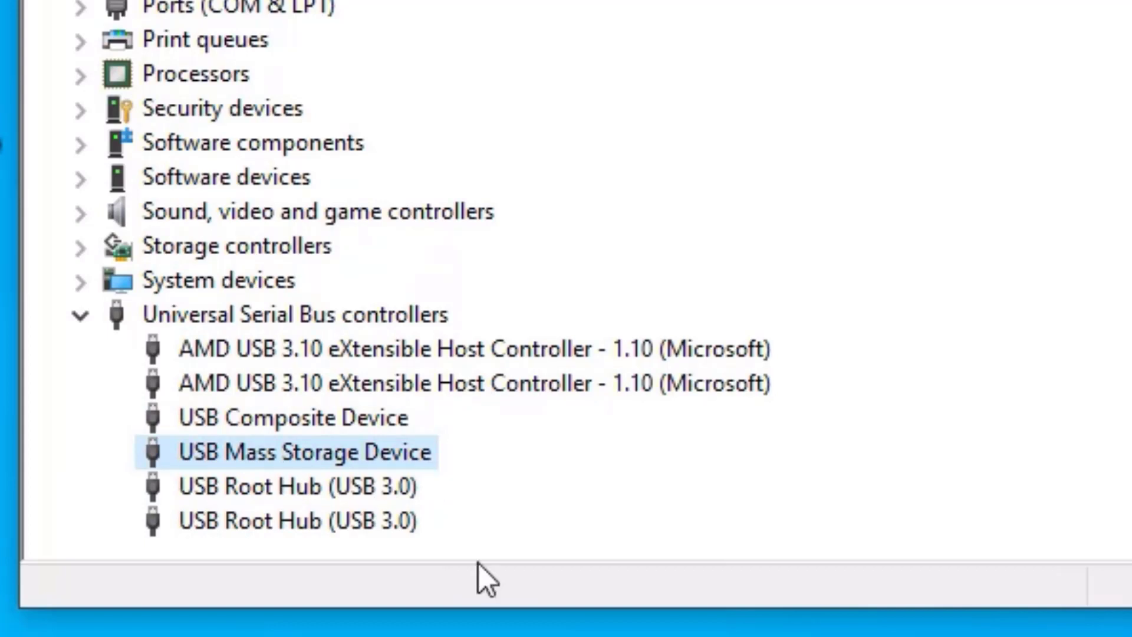